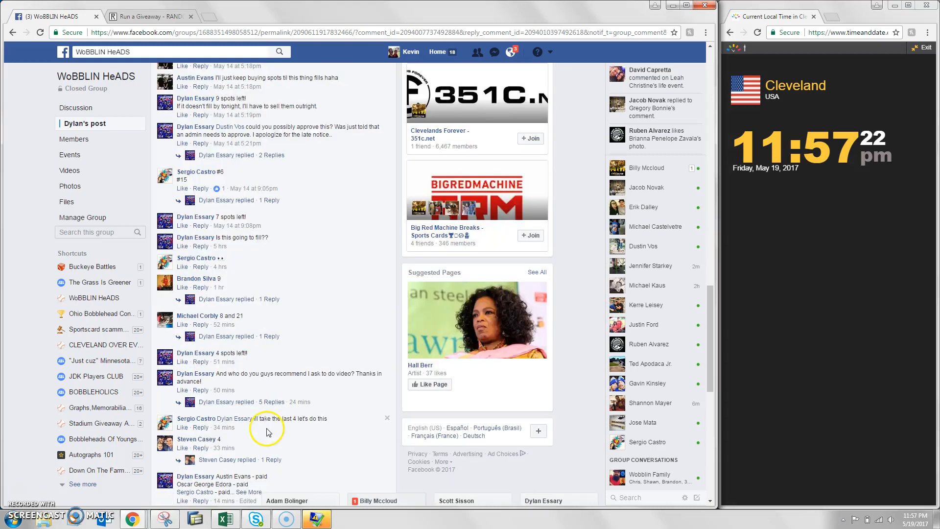
Step: Roll dice to set the giveaway's total rounds to 8, dismissing the missing-description warning
scroll("down", 3)
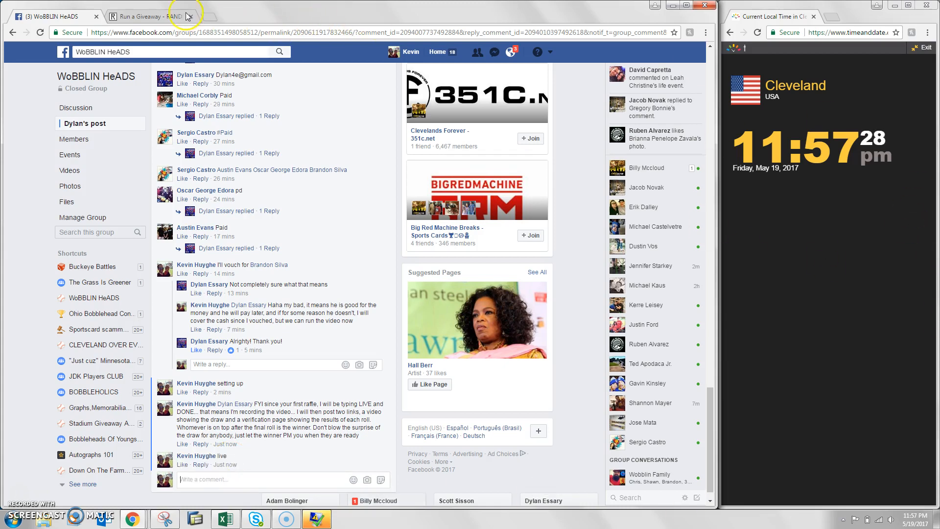
left_click(144, 16)
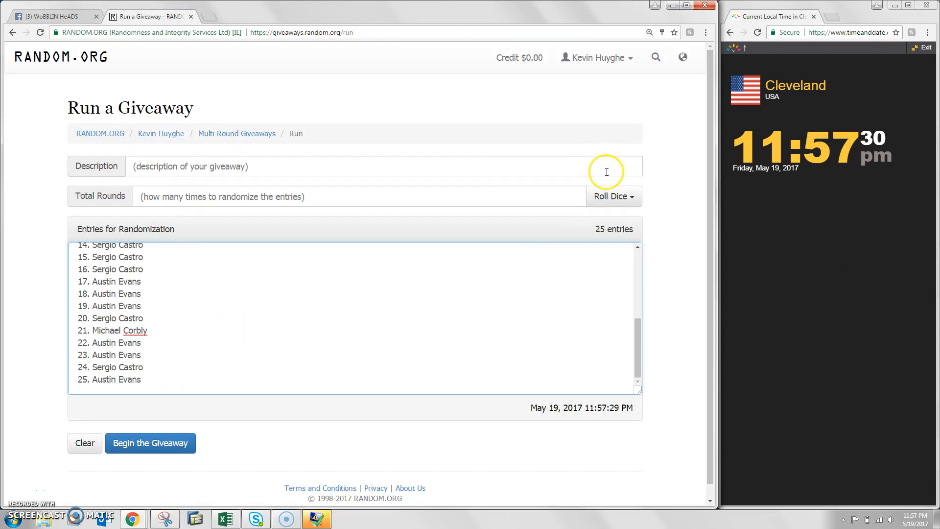
left_click(610, 196)
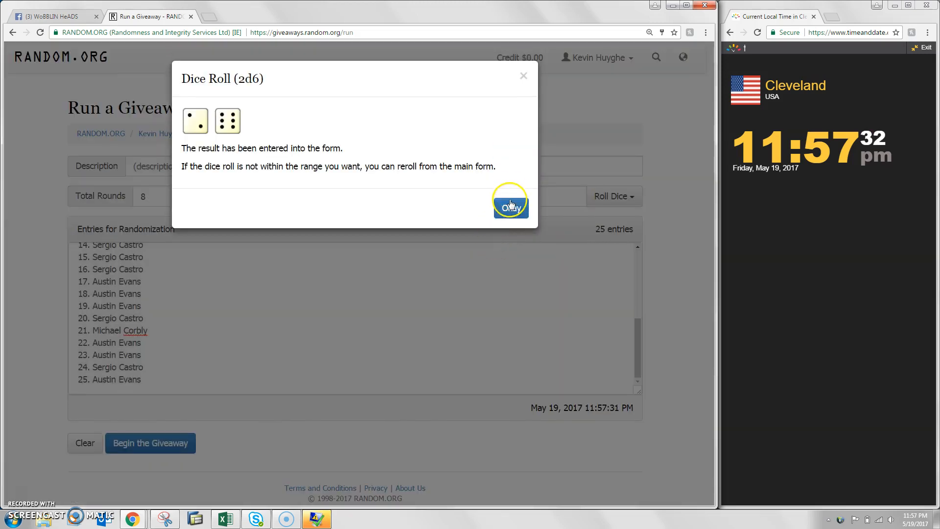
left_click(510, 204)
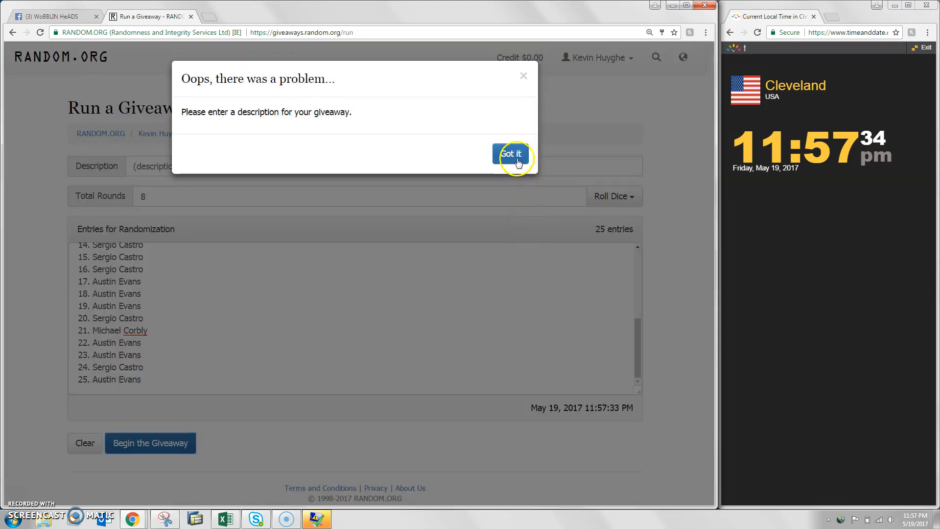
left_click(510, 155)
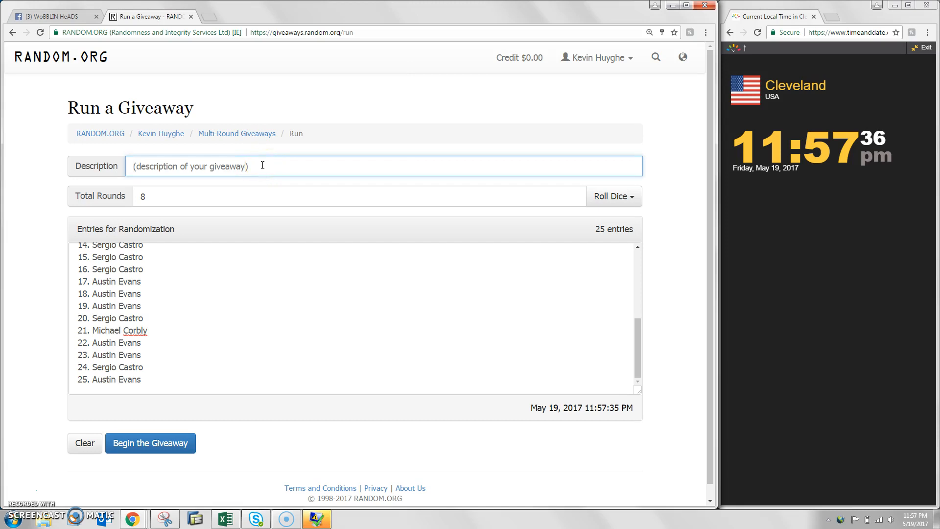
Step: Enter 'Salvy' as the description and confirm beginning the giveaway to get round 1
type("Salvy")
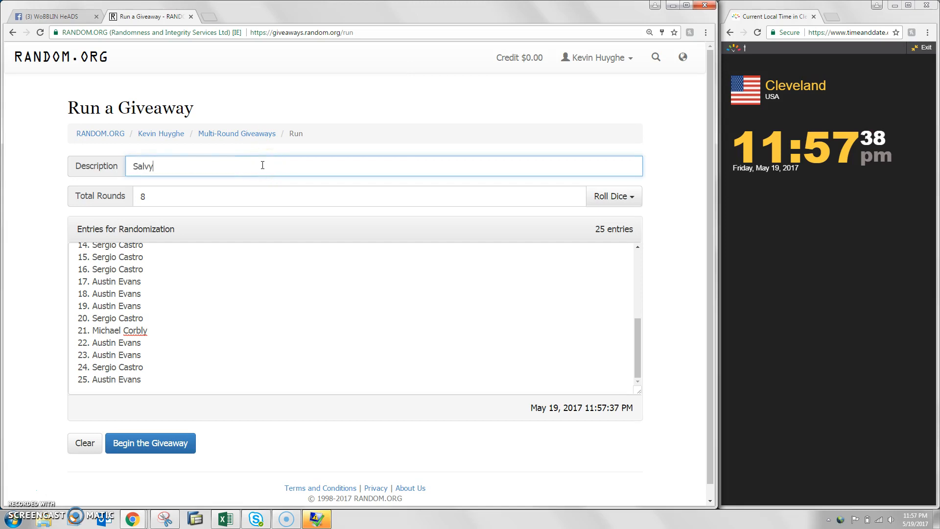
left_click(150, 443)
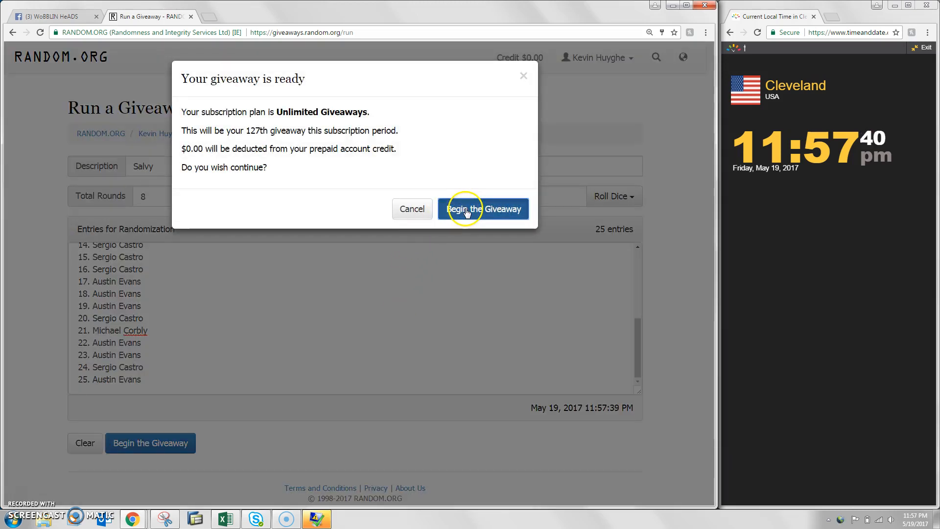
left_click(483, 209)
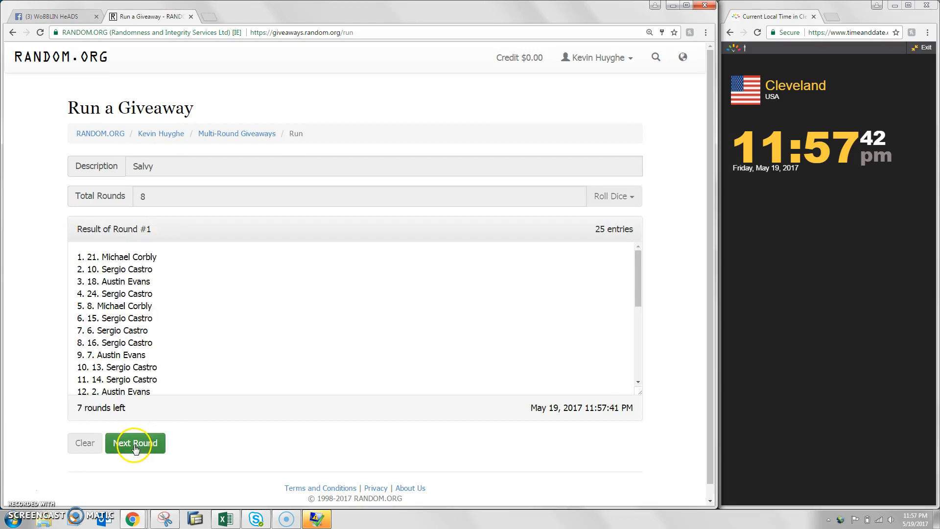
Step: Run the remaining rounds through the final round and highlight winner Austin Evans
left_click(135, 443)
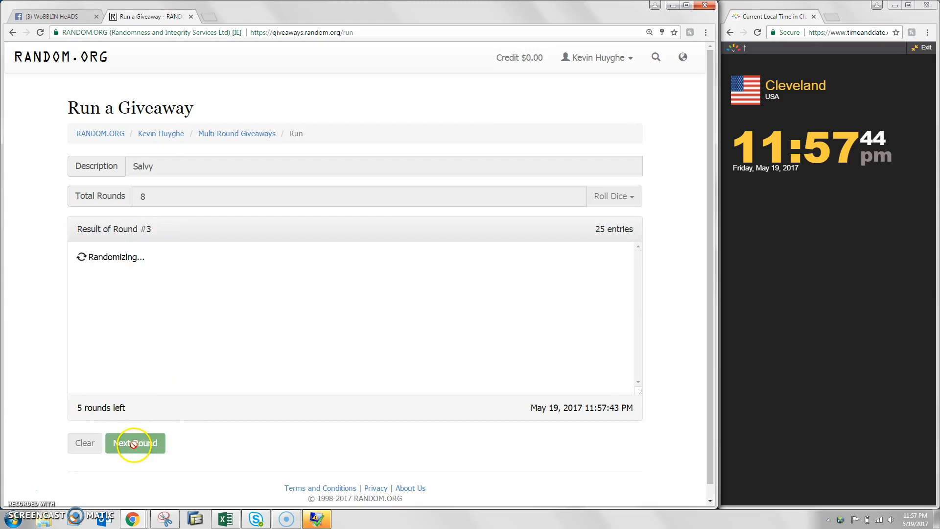
left_click(136, 442)
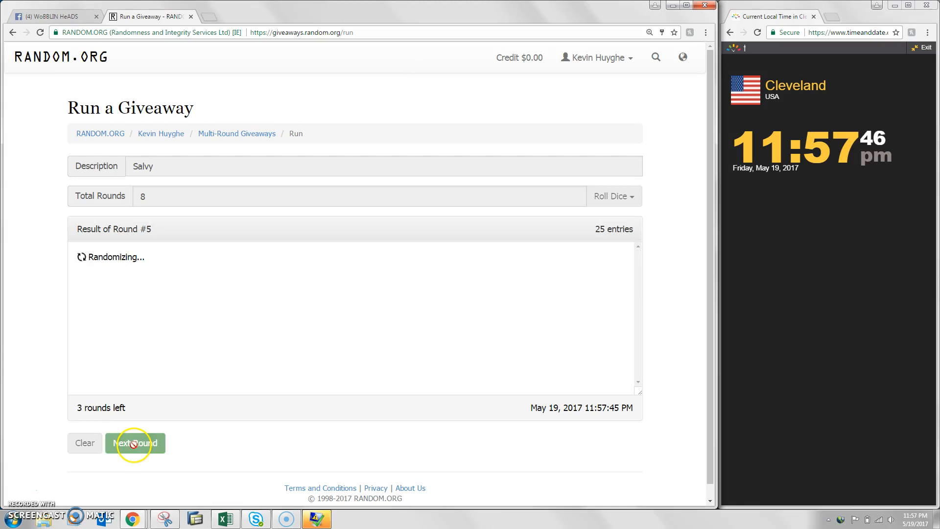
left_click(135, 442)
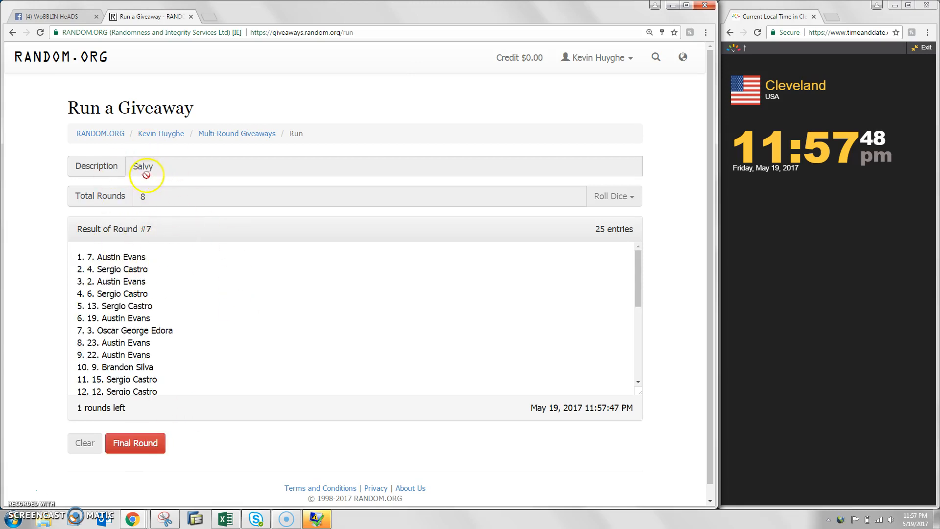
left_click(136, 442)
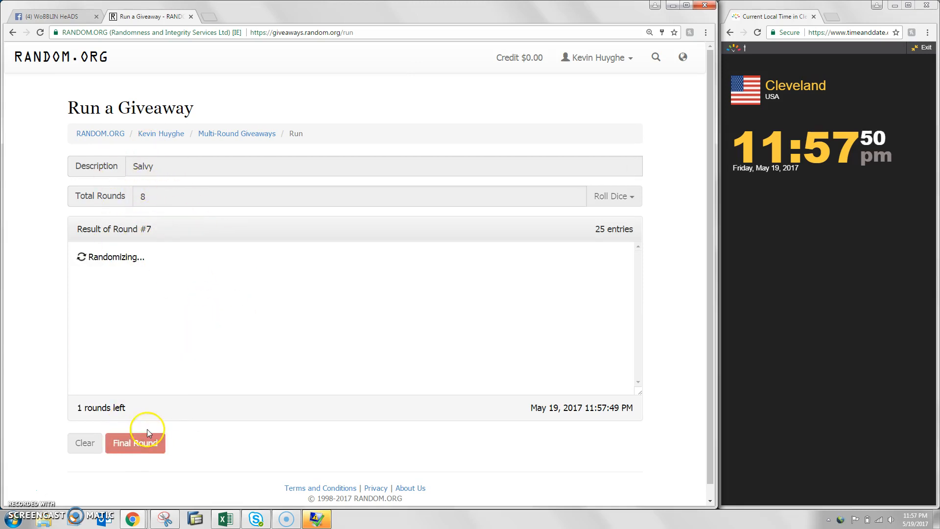
left_click(135, 443)
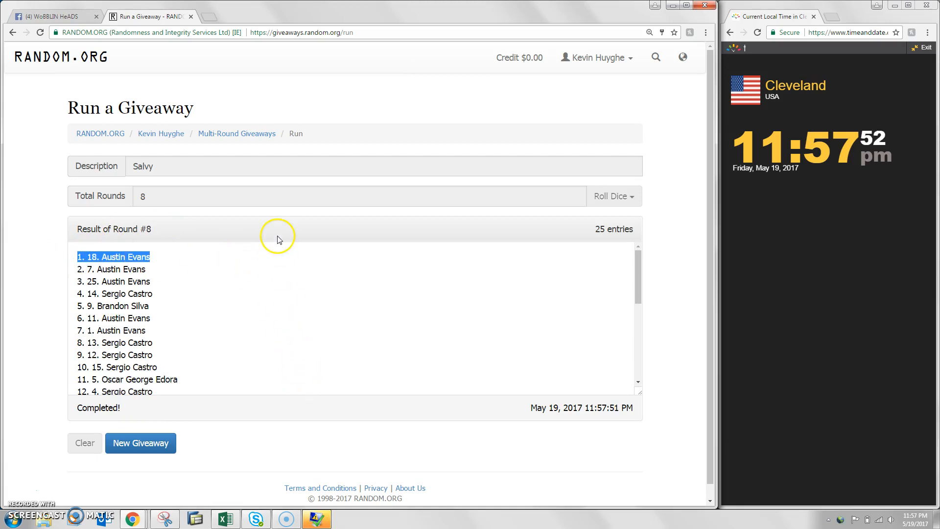
Step: Open the dygjbx verification page, then type 'done' in the Facebook group comment
scroll("down", 3)
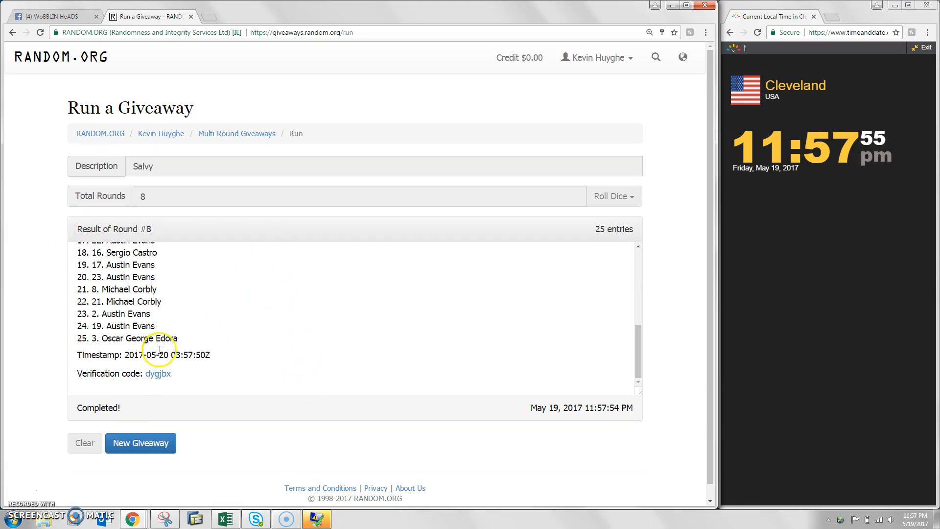
left_click(157, 373)
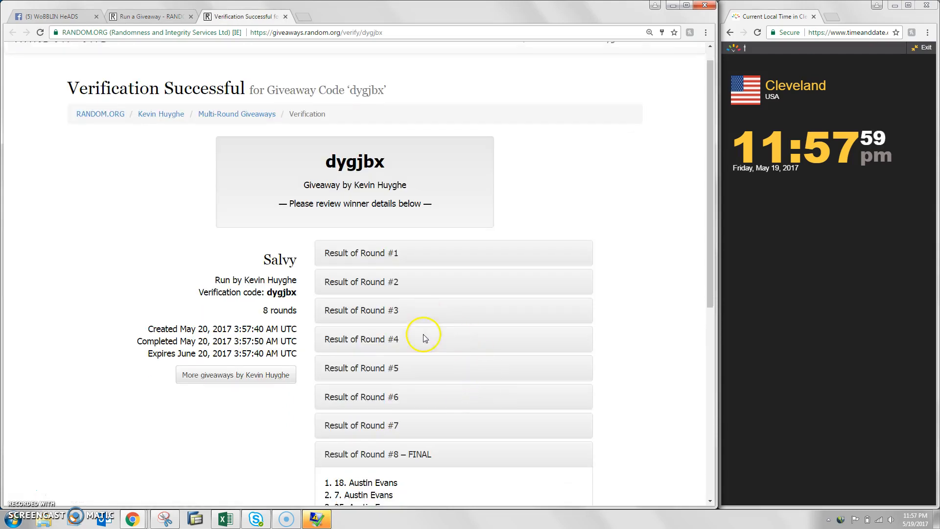
scroll("down", 3)
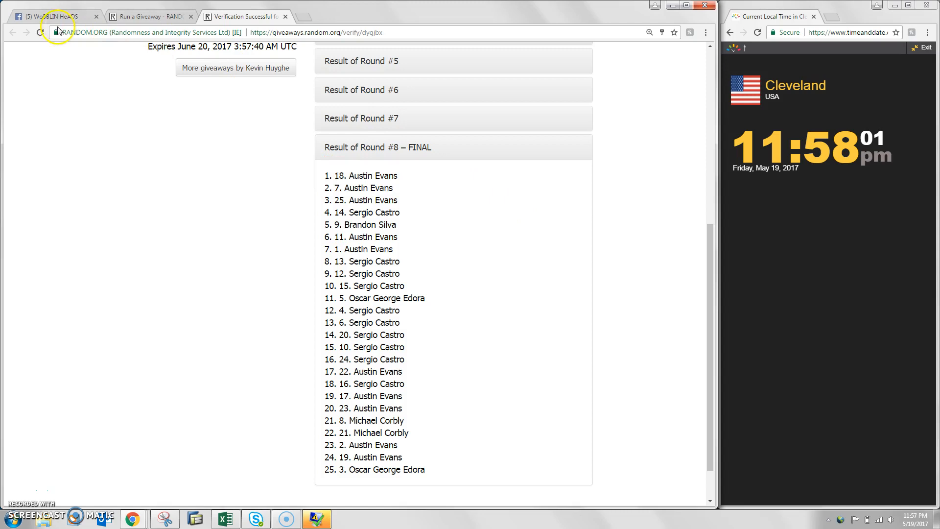
left_click(54, 16)
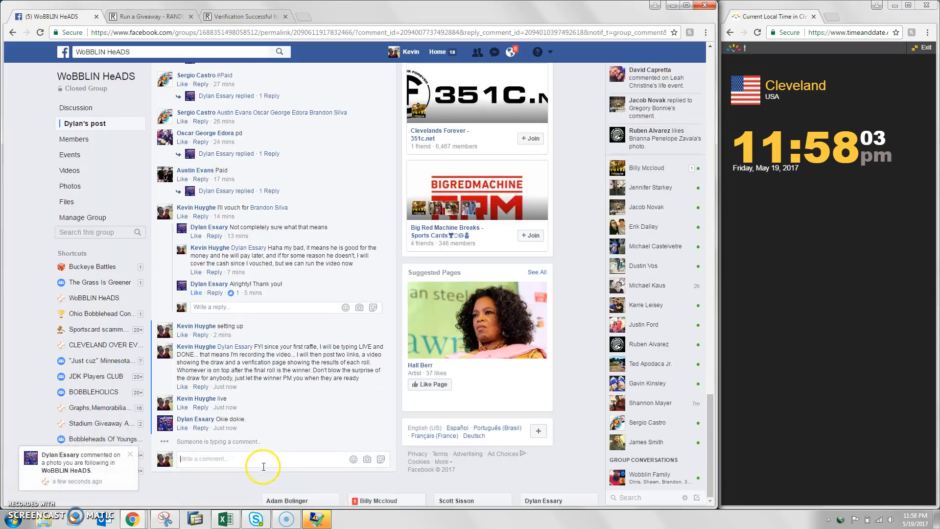
type("done")
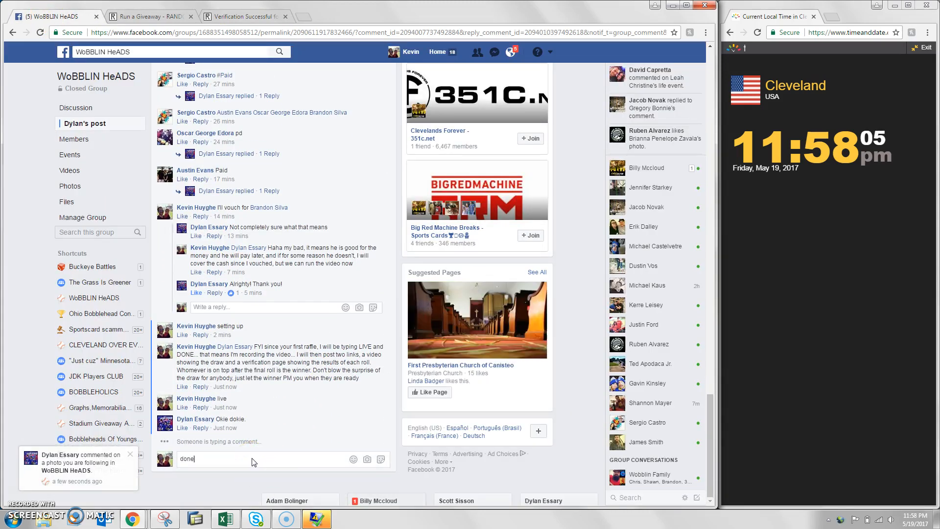